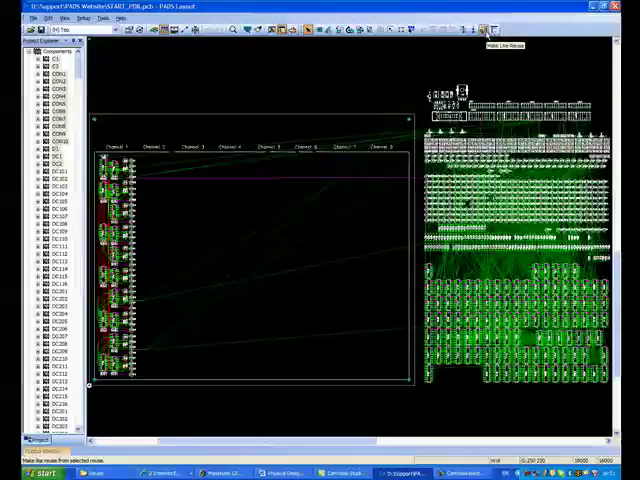
Step: Place the Connector_Layout.reu reuse above the channel columns
{"action": "left_click", "coordinate": [478, 30]}
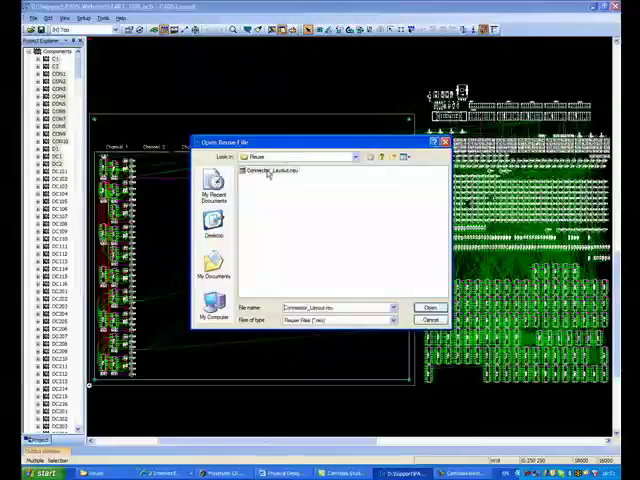
{"action": "left_click", "coordinate": [429, 307]}
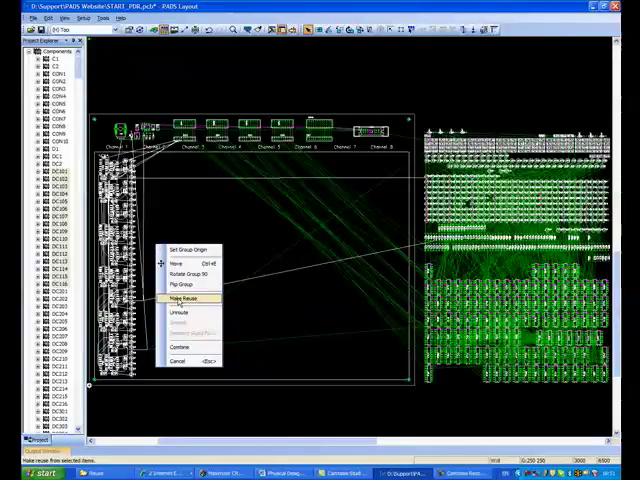
Step: Save channel 1's circuitry as a reuse block of type channel named CHANNEL_1
{"action": "left_click", "coordinate": [185, 298]}
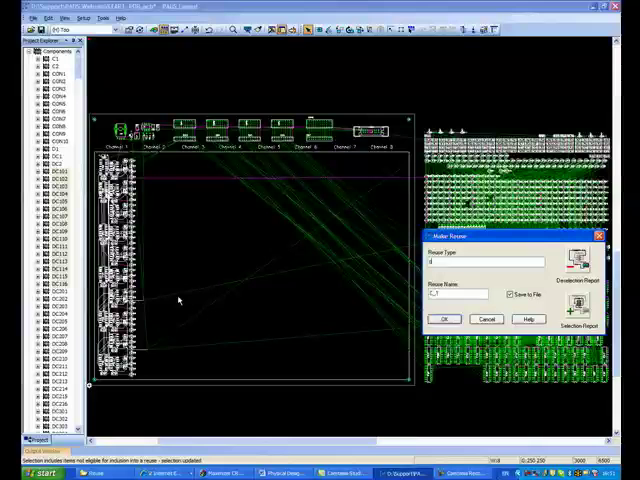
{"action": "type", "text": "channel"}
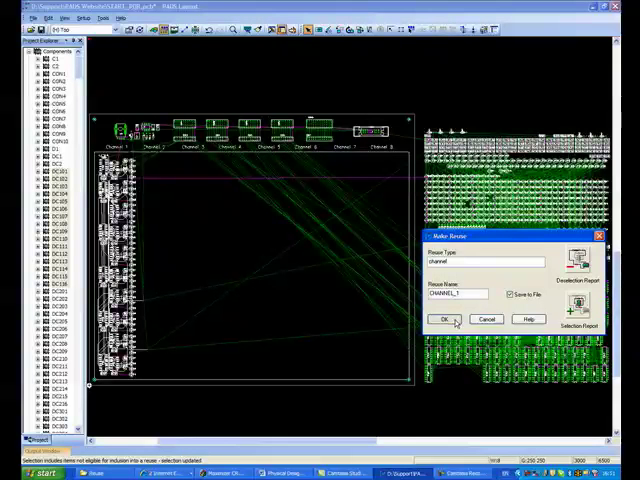
{"action": "left_click", "coordinate": [446, 319]}
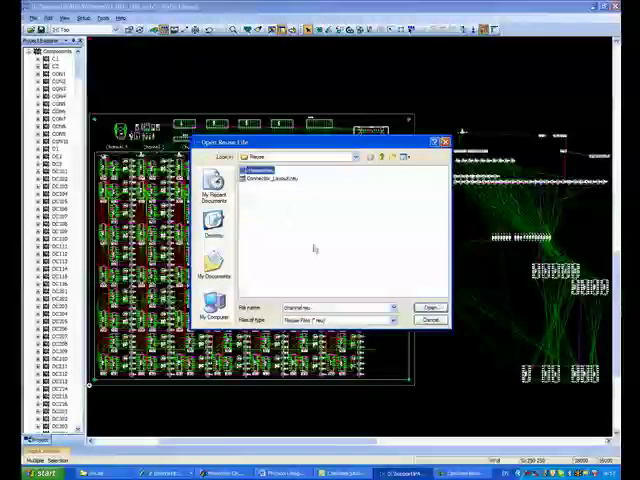
Step: Load the channel reuse file to place another CHANNEL_1 copy in the next column
{"action": "left_click", "coordinate": [428, 306]}
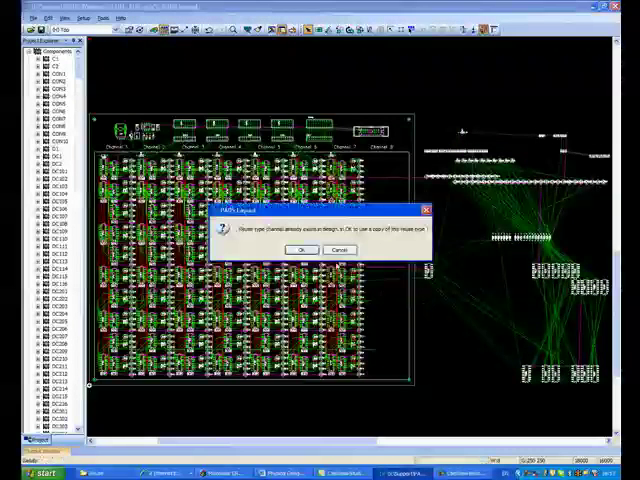